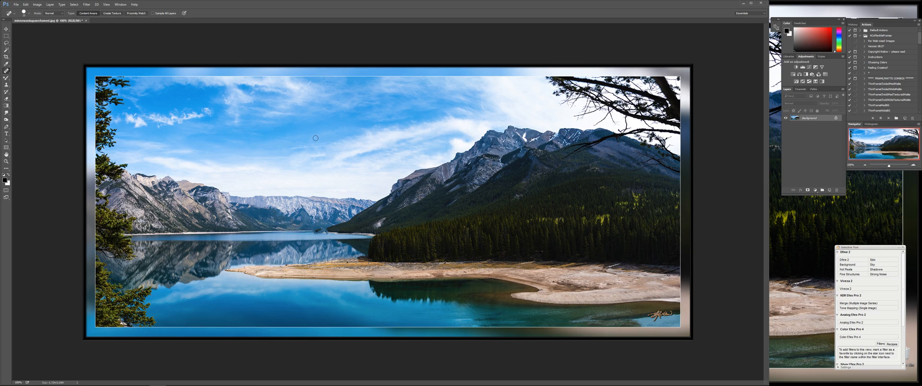
pyautogui.moveTo(283, 132)
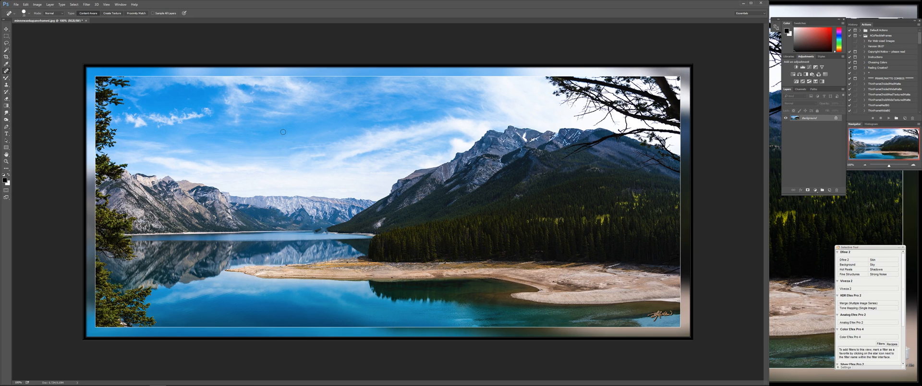
pyautogui.moveTo(247, 124)
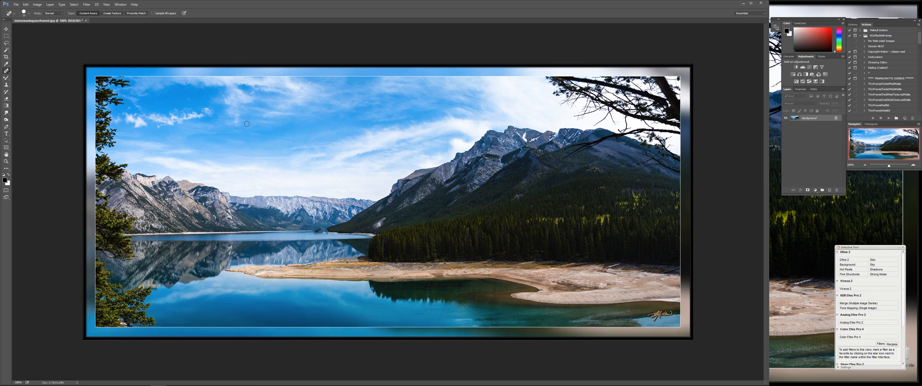
pyautogui.moveTo(241, 119)
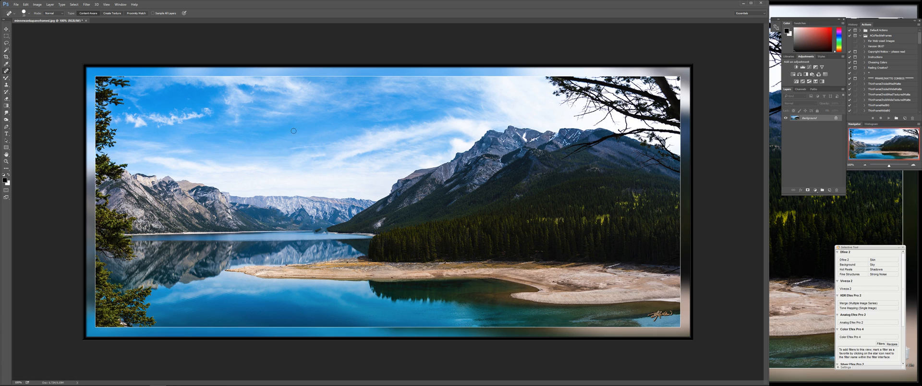
pyautogui.moveTo(311, 112)
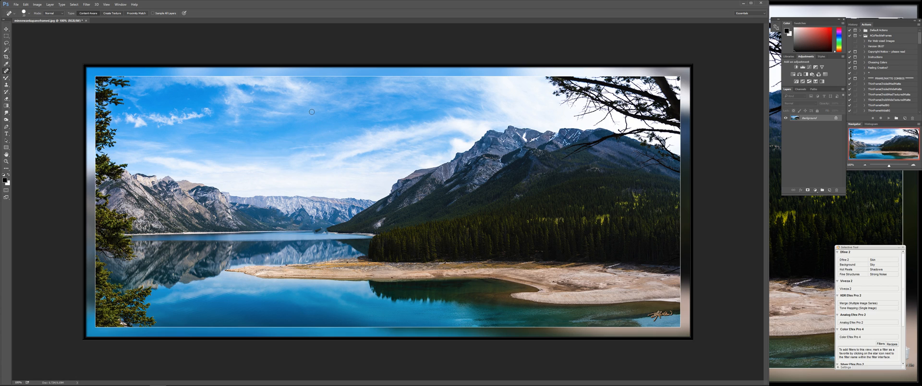
pyautogui.moveTo(278, 140)
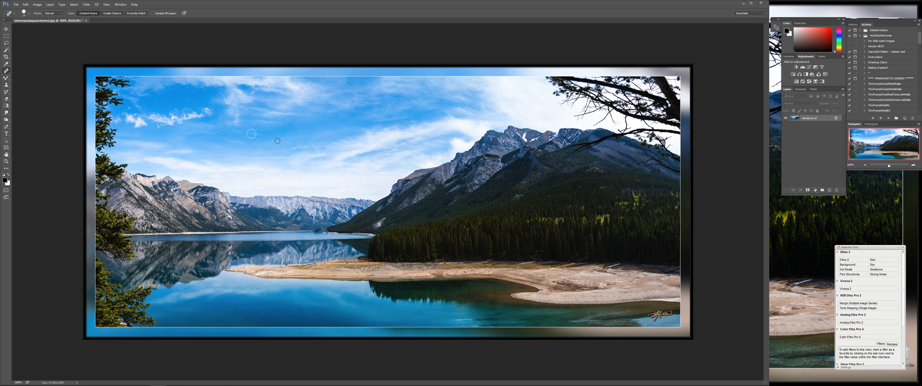
pyautogui.moveTo(276, 178)
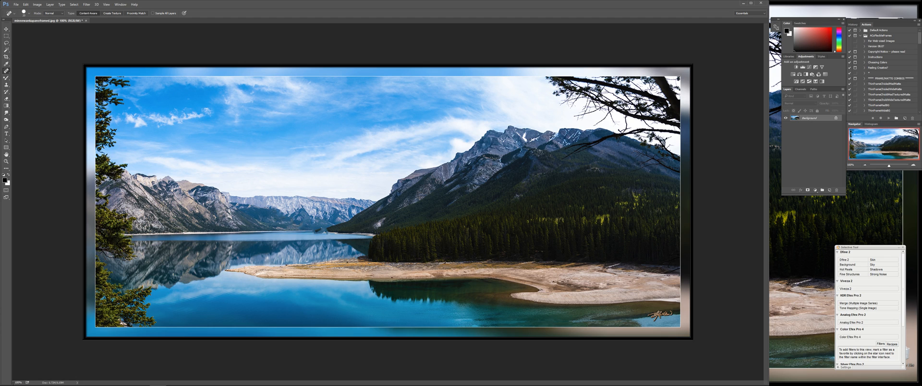
# Search Settings for 'pen' and open the Press and Hold settings under Pen and Touch
pyautogui.click(6, 378)
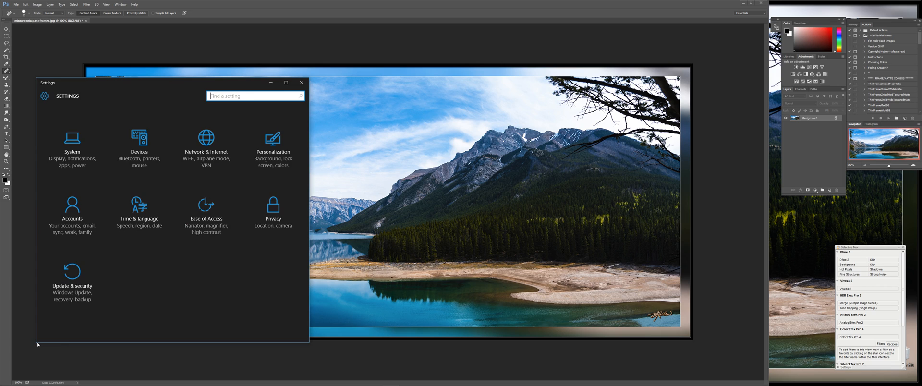
pyautogui.write('pen')
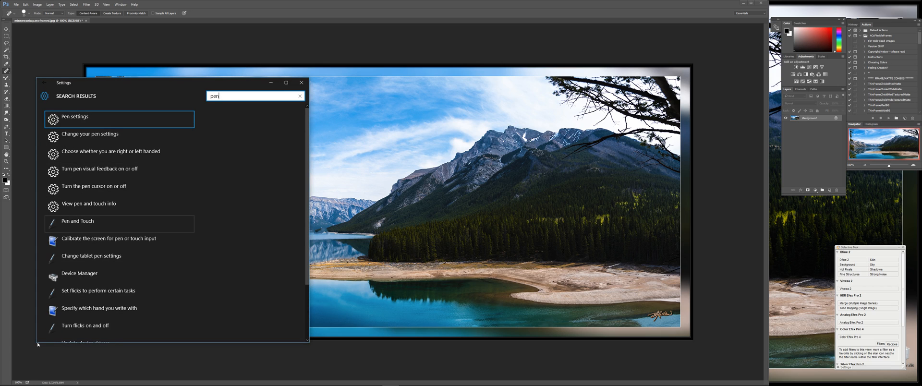
pyautogui.click(77, 221)
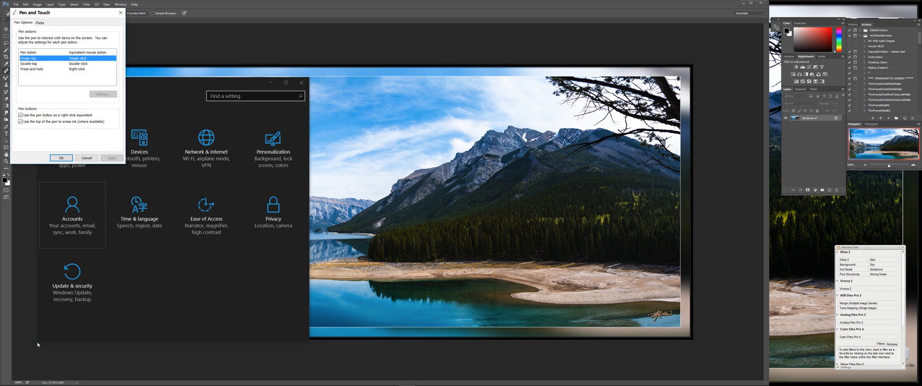
pyautogui.moveTo(31, 72)
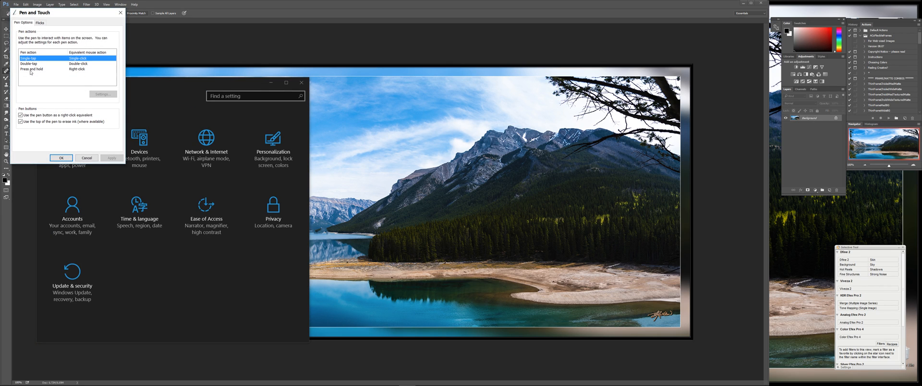
pyautogui.click(30, 68)
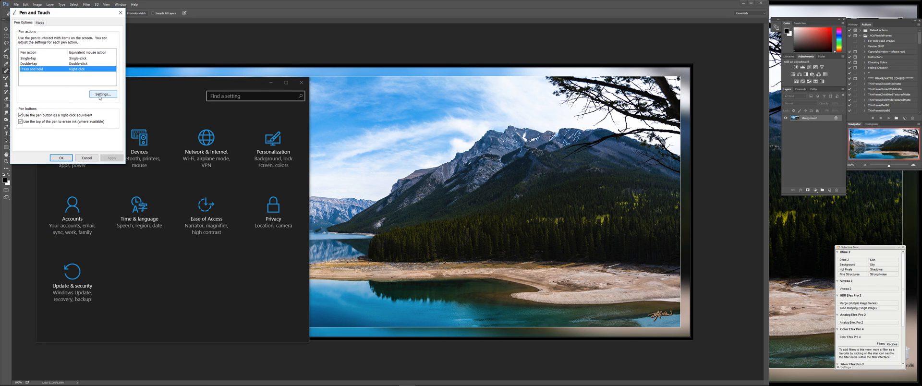
pyautogui.click(102, 94)
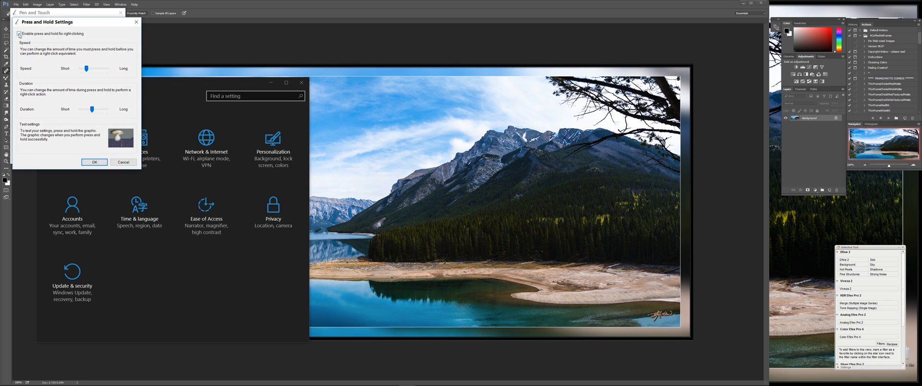
# Uncheck 'Enable press and hold for right-clicking' and confirm with OK
pyautogui.click(23, 34)
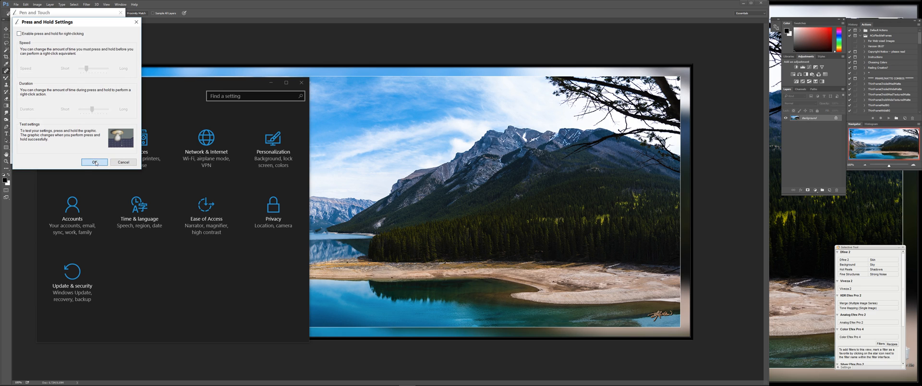
pyautogui.click(94, 162)
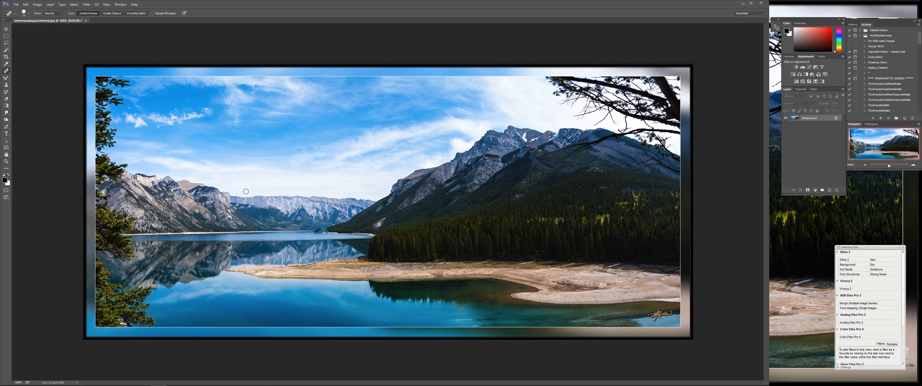
pyautogui.moveTo(251, 184)
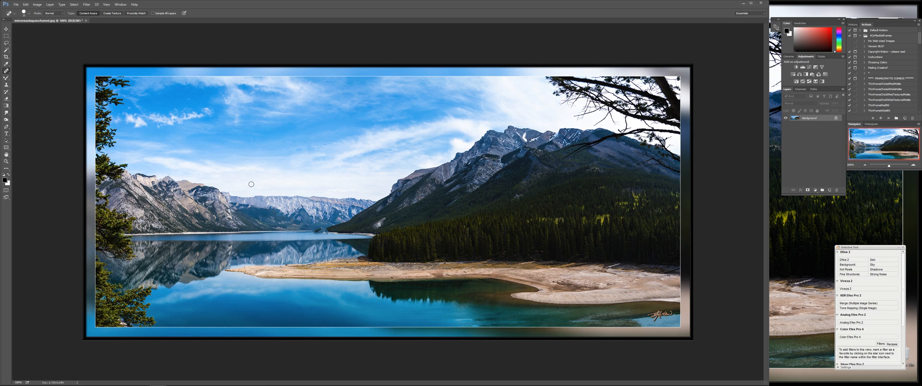